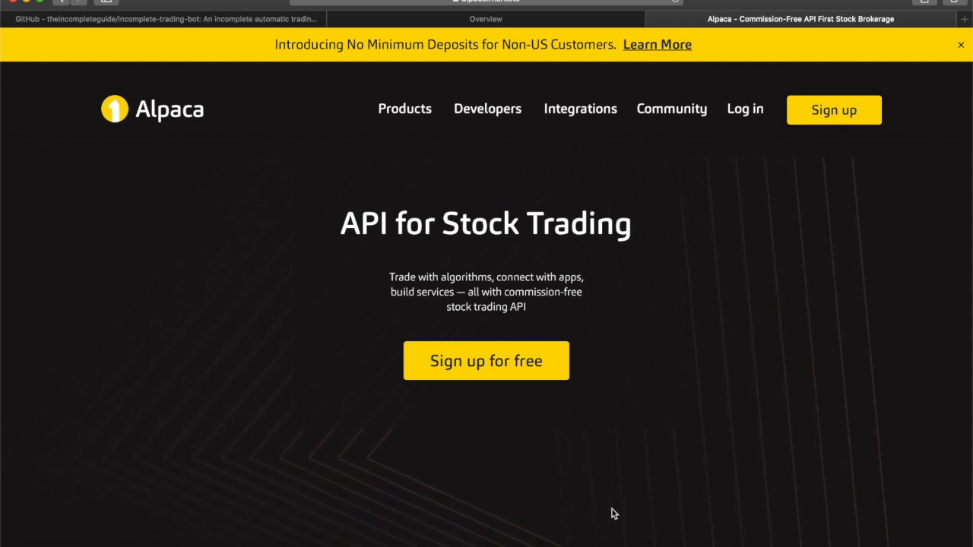
# - Log into Alpaca by unlocking the saved AutoFill credentials with the computer password
pyautogui.click(745, 109)
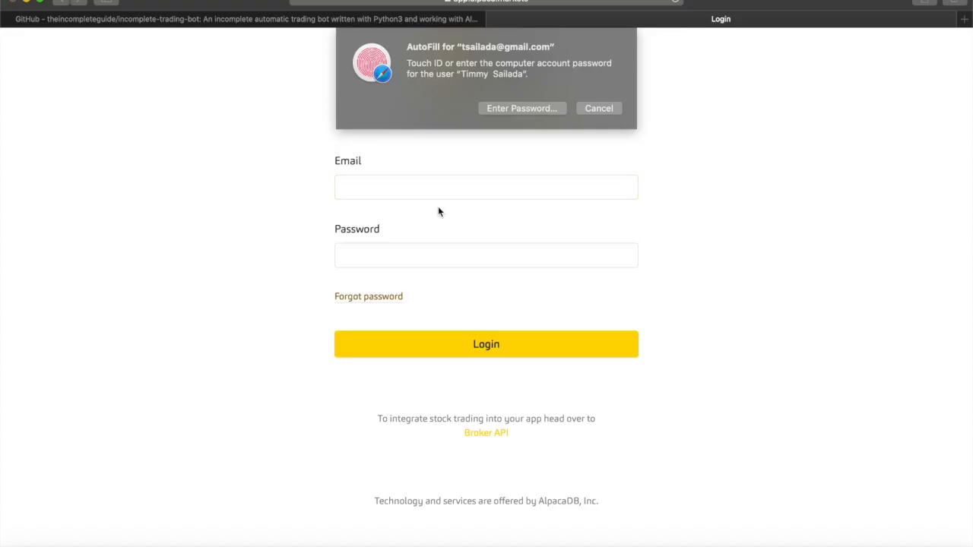
pyautogui.click(522, 108)
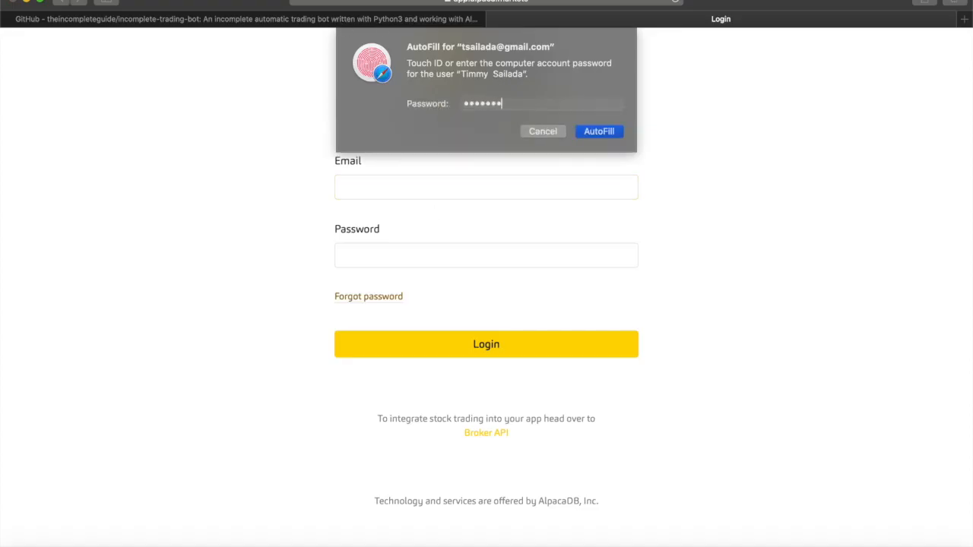
pyautogui.write('password')
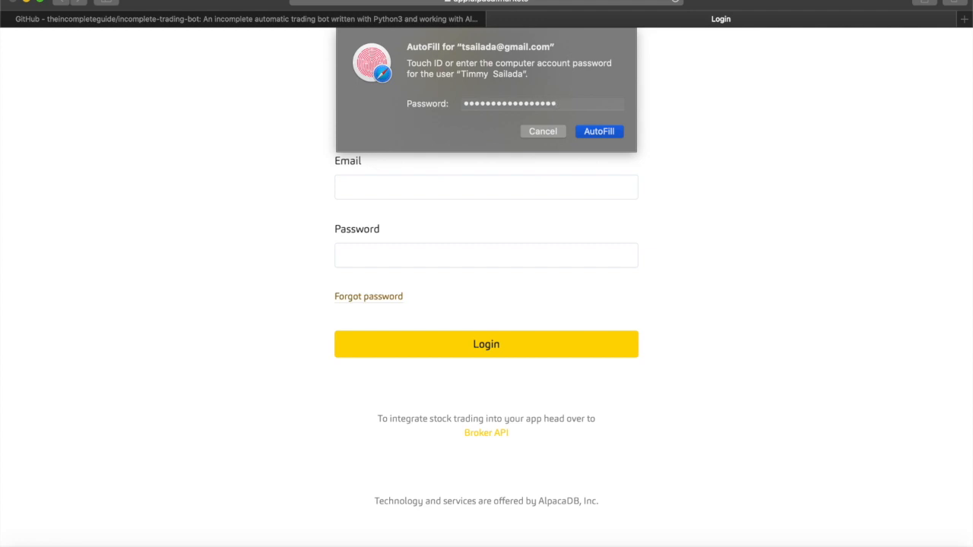
pyautogui.click(599, 131)
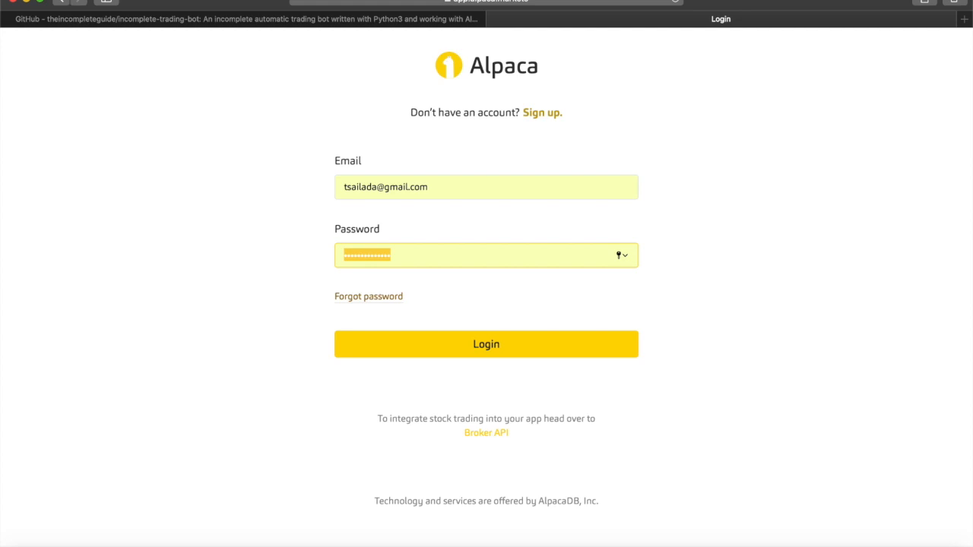
pyautogui.click(486, 344)
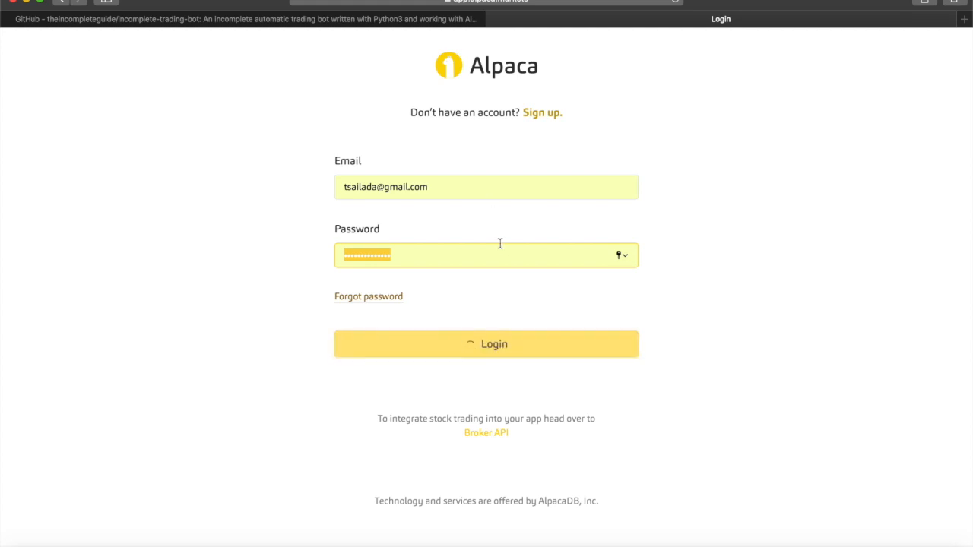
pyautogui.click(486, 343)
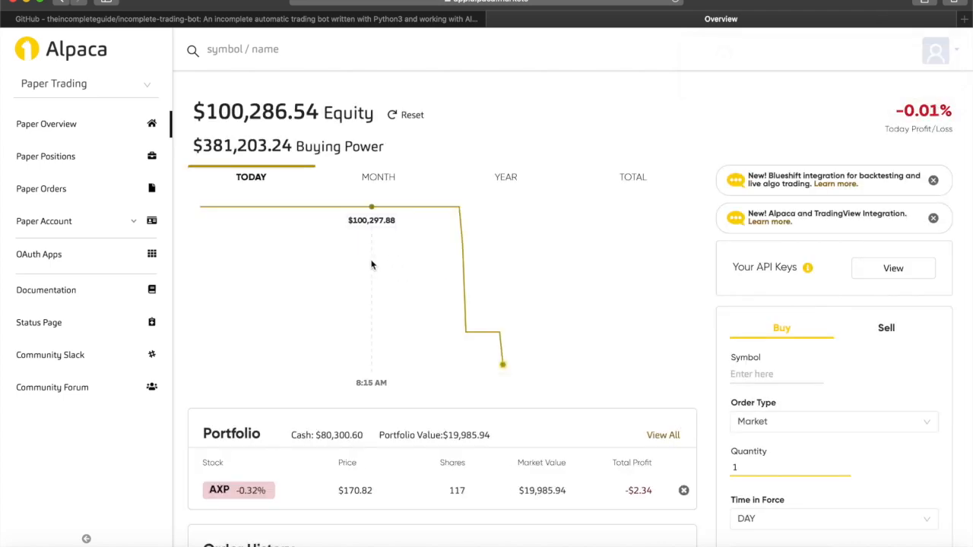
pyautogui.moveTo(297, 272)
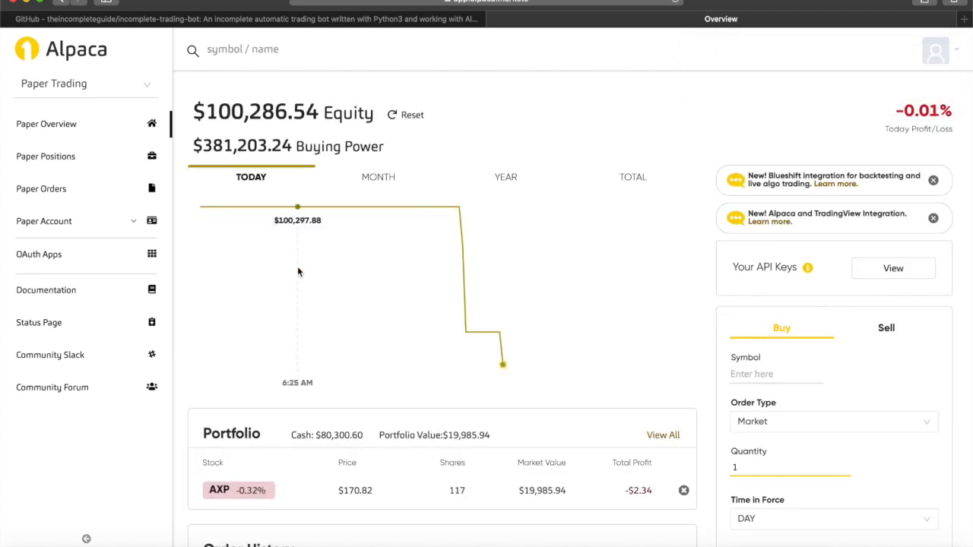
# - Close the new-integration announcement banners on the Alpaca Paper Overview dashboard
pyautogui.scroll(-3)
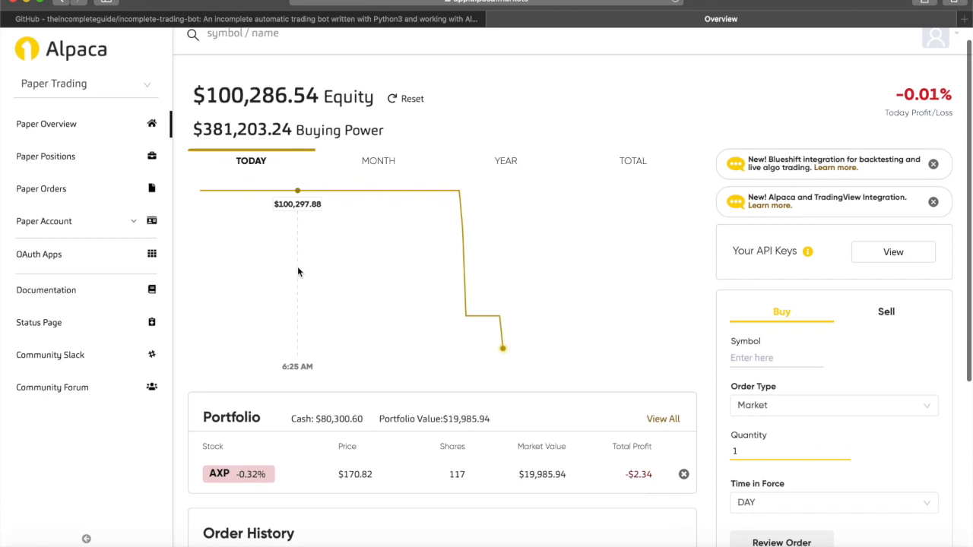
pyautogui.scroll(3)
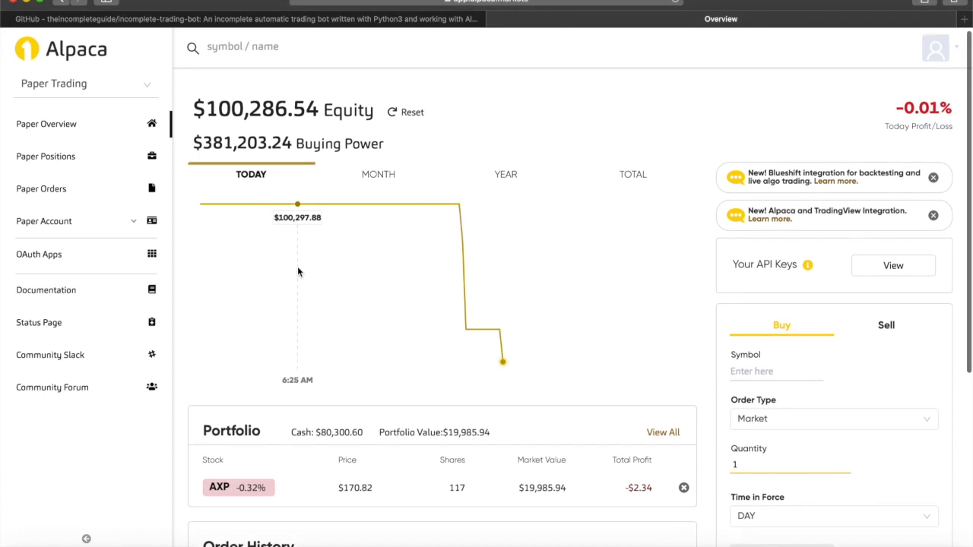
pyautogui.scroll(-3)
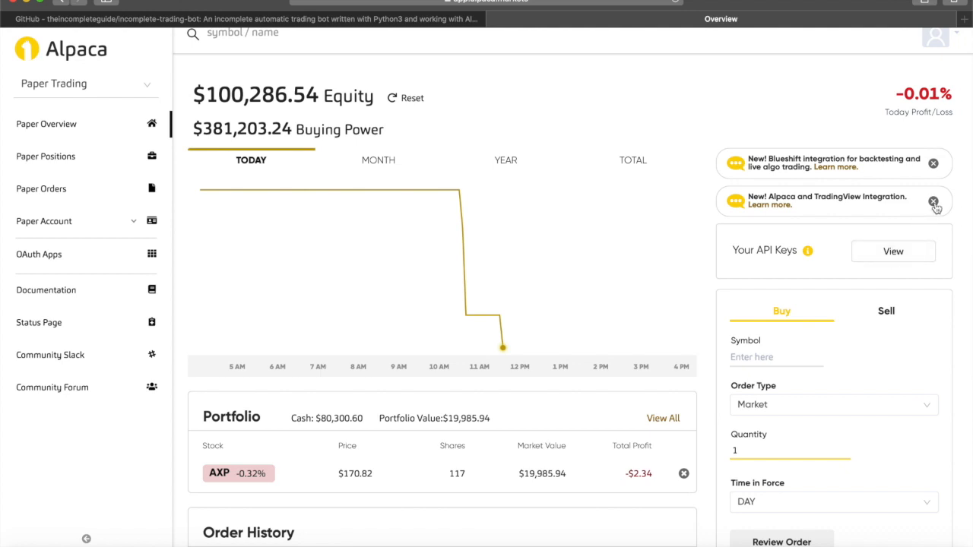
pyautogui.click(934, 202)
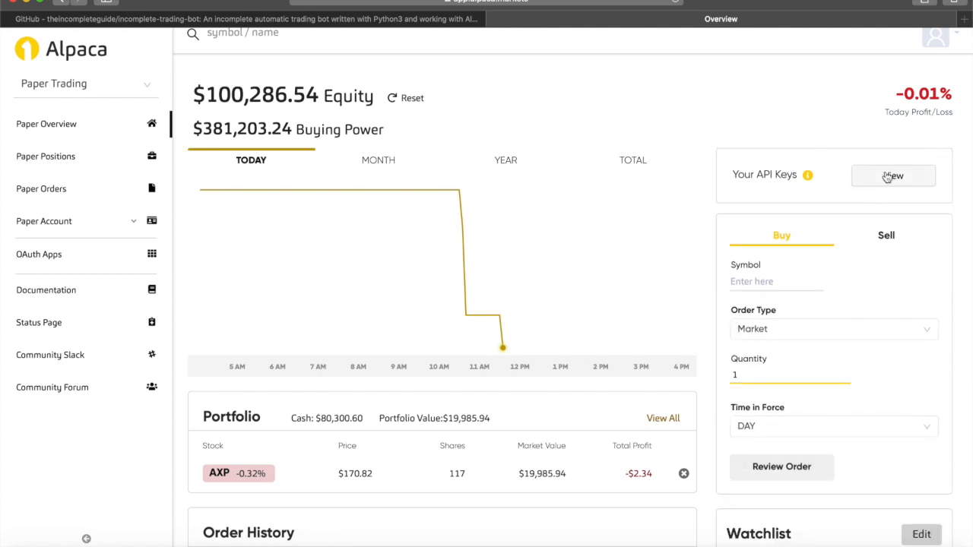
pyautogui.moveTo(470, 182)
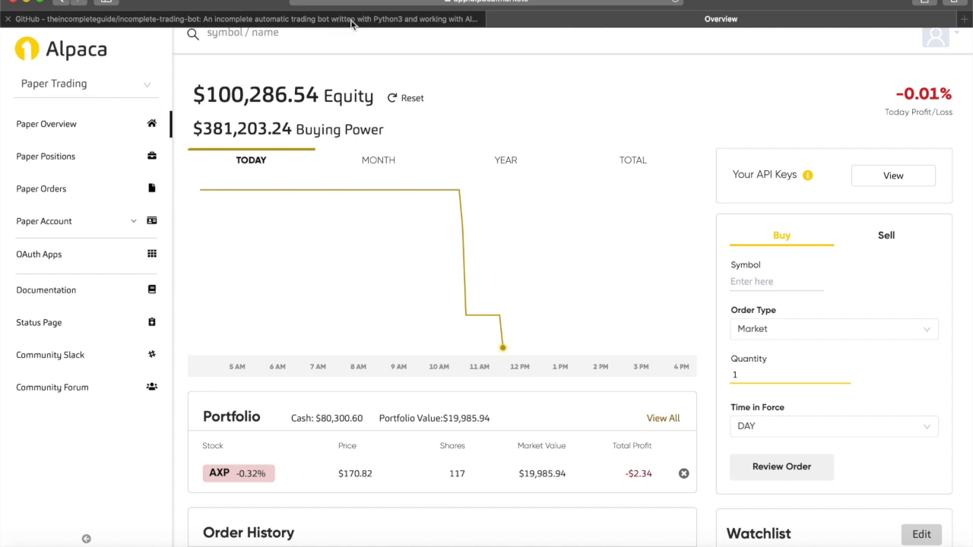
pyautogui.moveTo(349, 19)
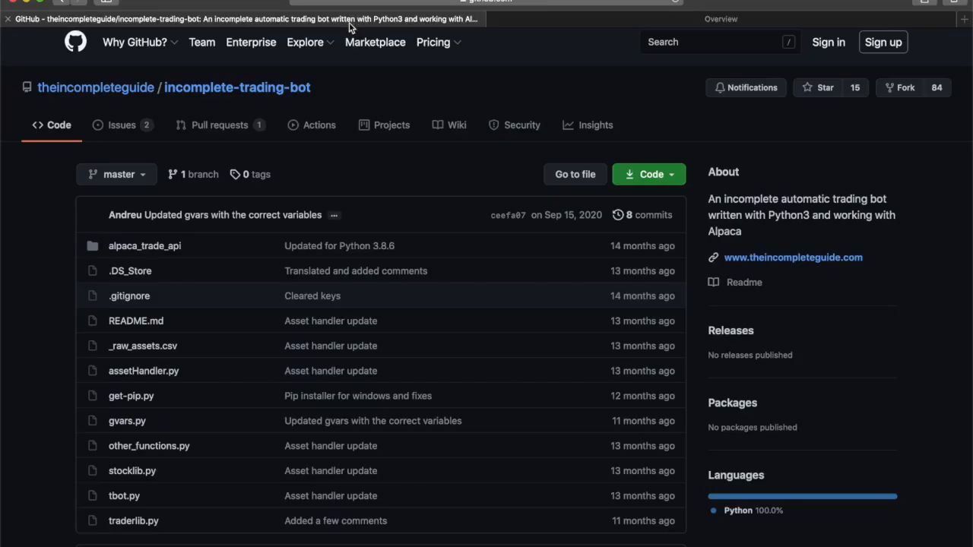
pyautogui.moveTo(648, 182)
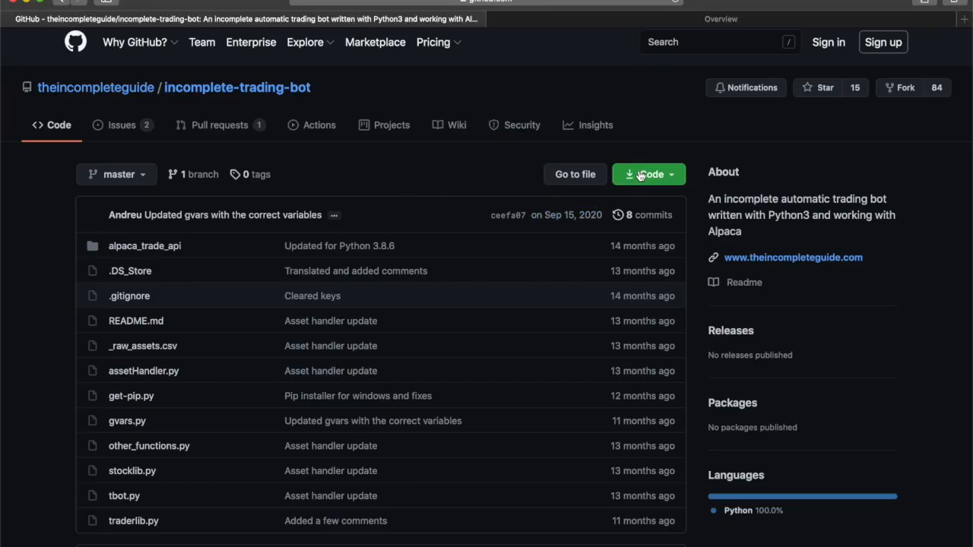
pyautogui.moveTo(646, 175)
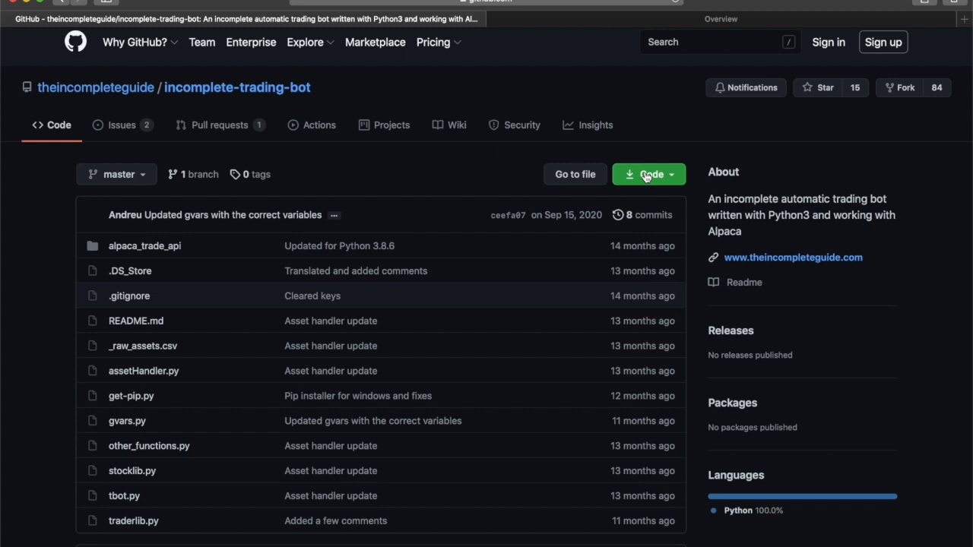
pyautogui.moveTo(648, 185)
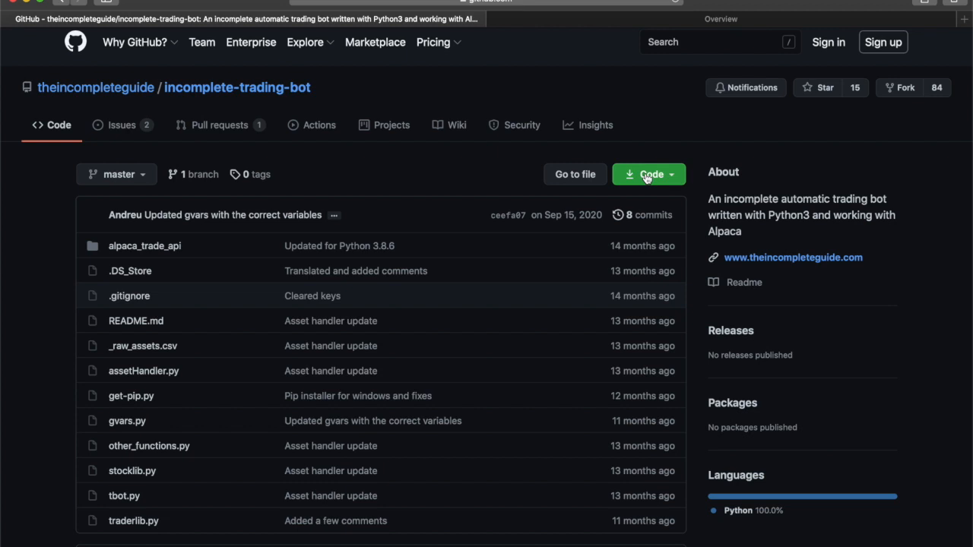
pyautogui.moveTo(342, 303)
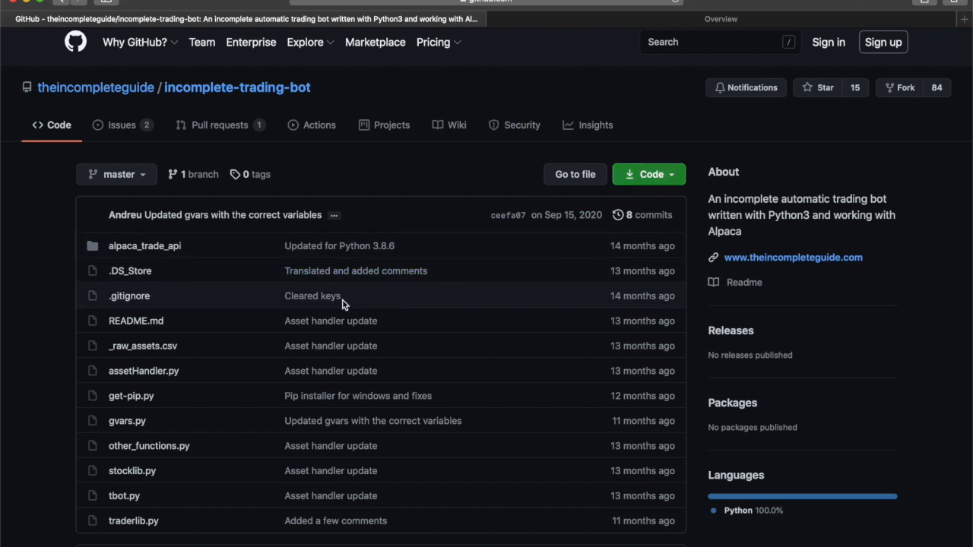
pyautogui.moveTo(126, 420)
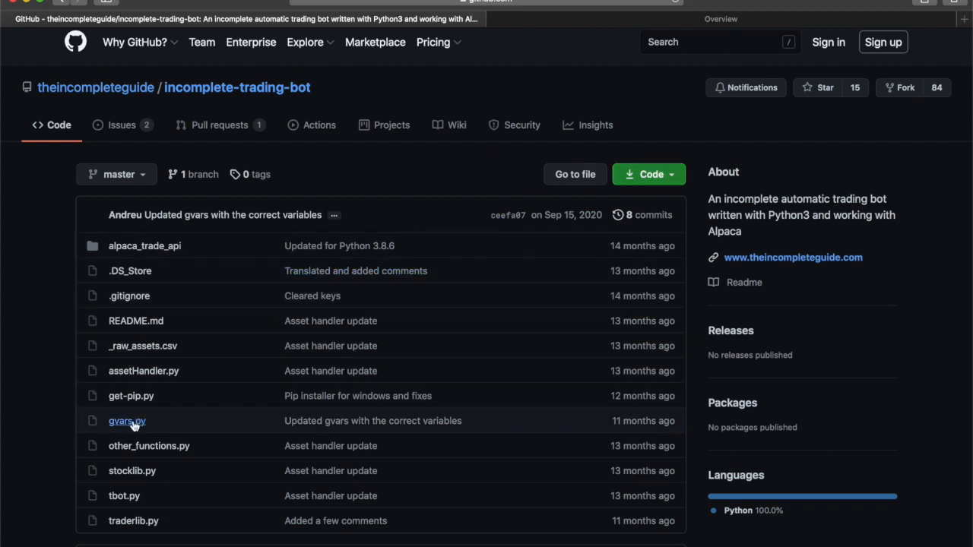
pyautogui.moveTo(127, 433)
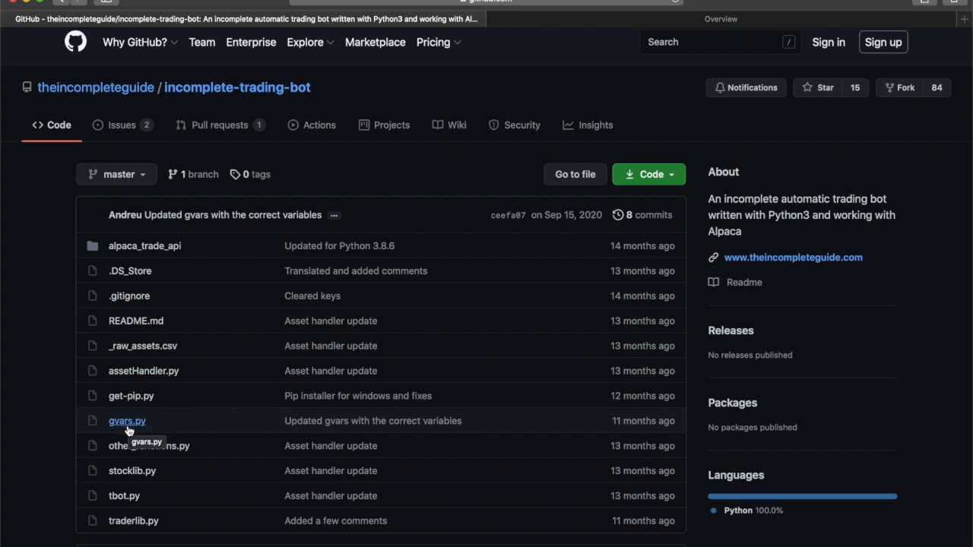
pyautogui.moveTo(128, 425)
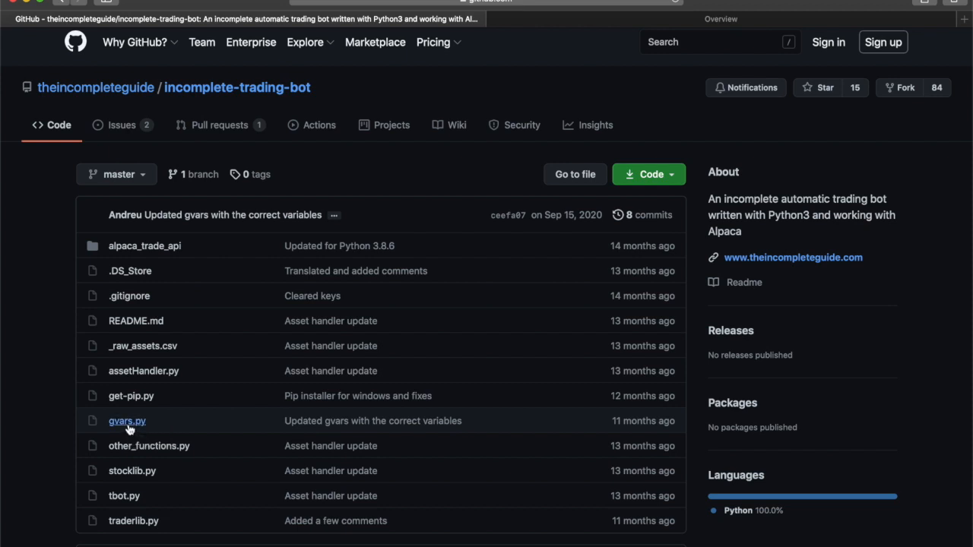
pyautogui.moveTo(127, 421)
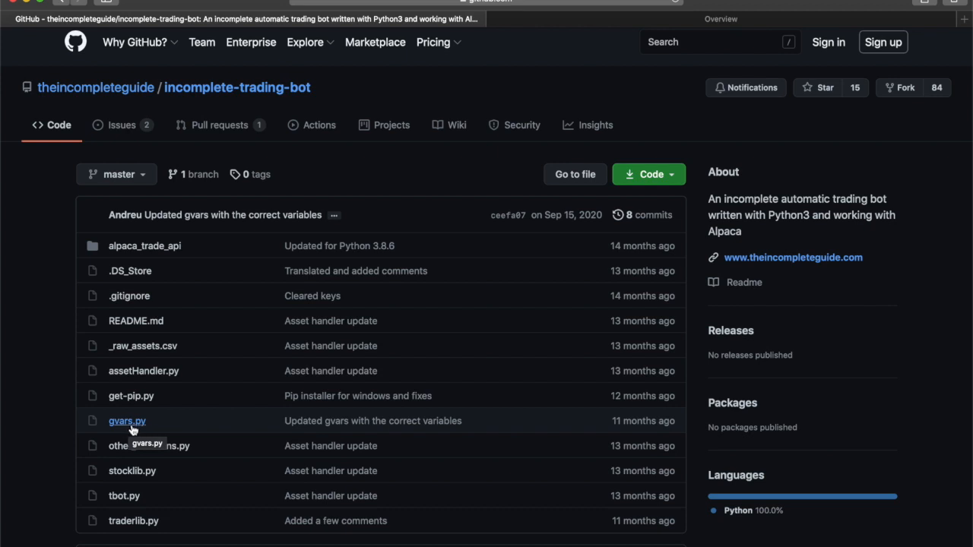
pyautogui.moveTo(757, 23)
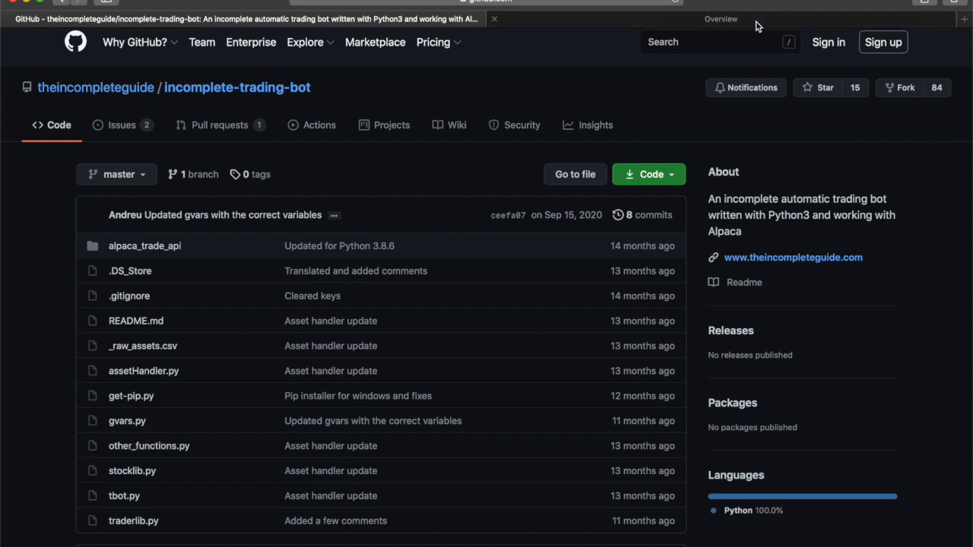
pyautogui.moveTo(363, 536)
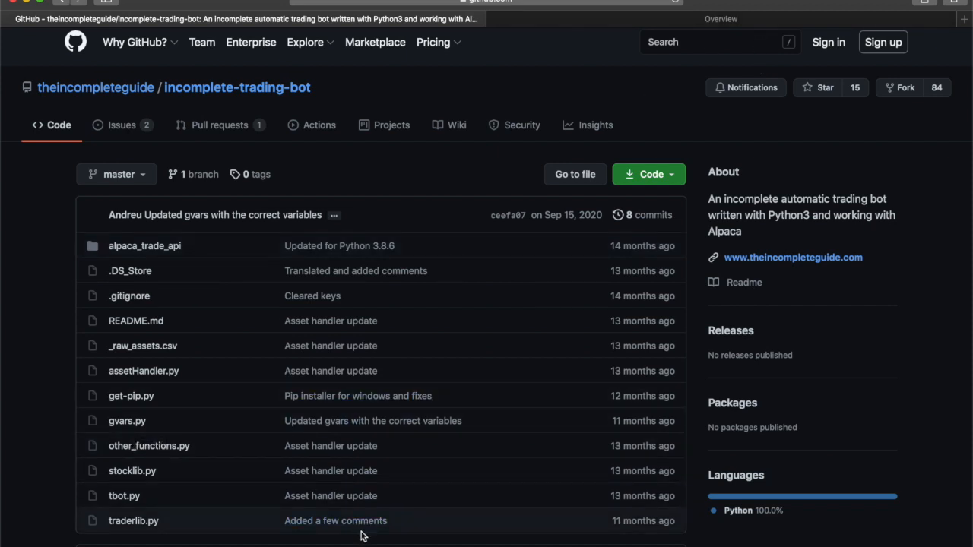
pyautogui.moveTo(358, 538)
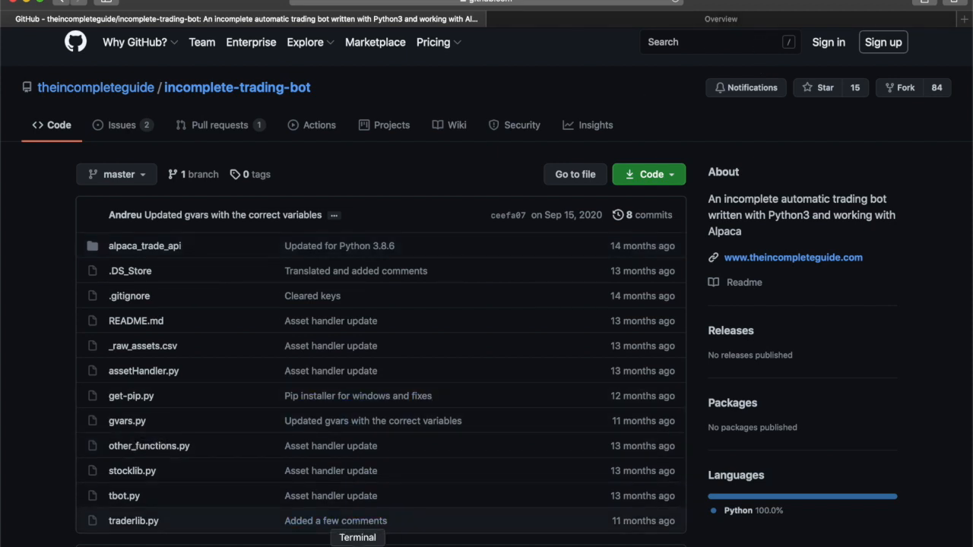
pyautogui.moveTo(418, 538)
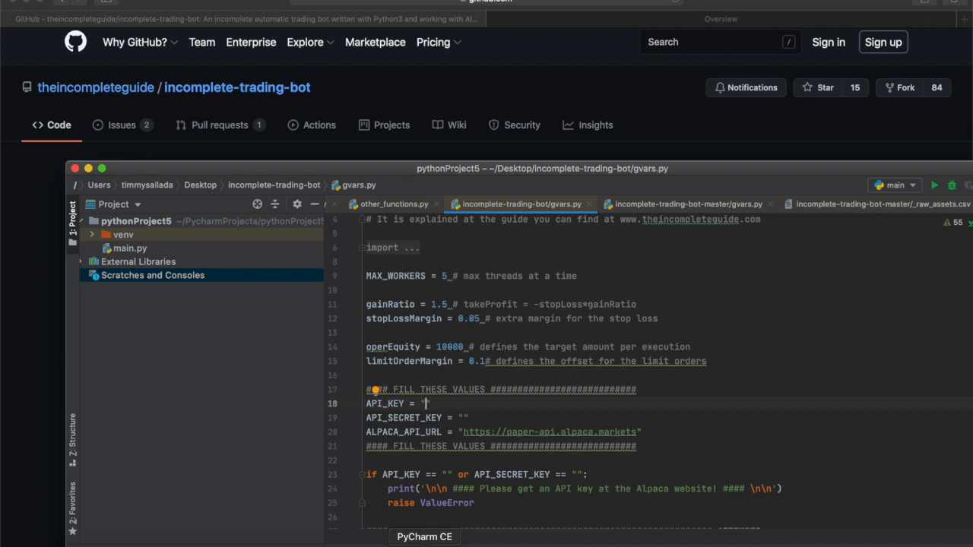
pyautogui.moveTo(570, 332)
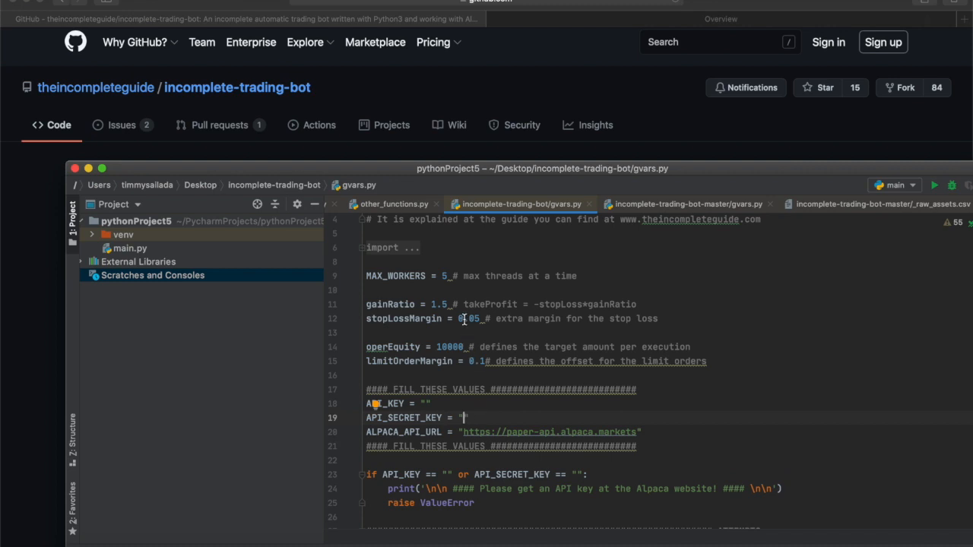
pyautogui.moveTo(453, 275)
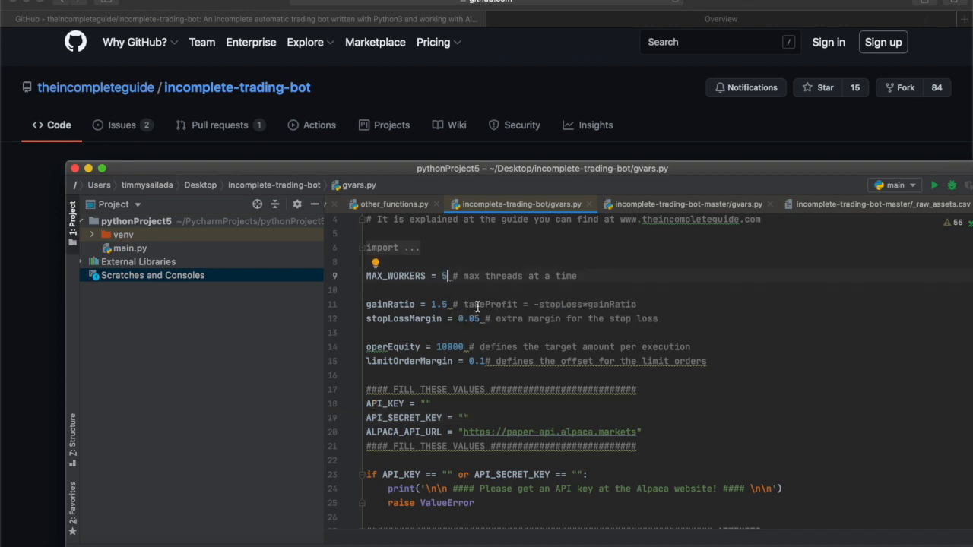
pyautogui.moveTo(476, 308)
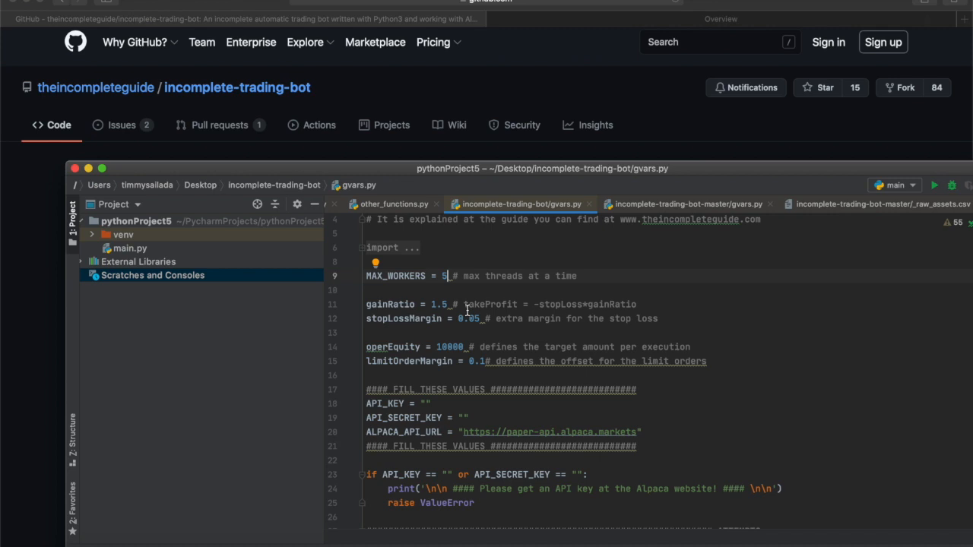
pyautogui.moveTo(443, 342)
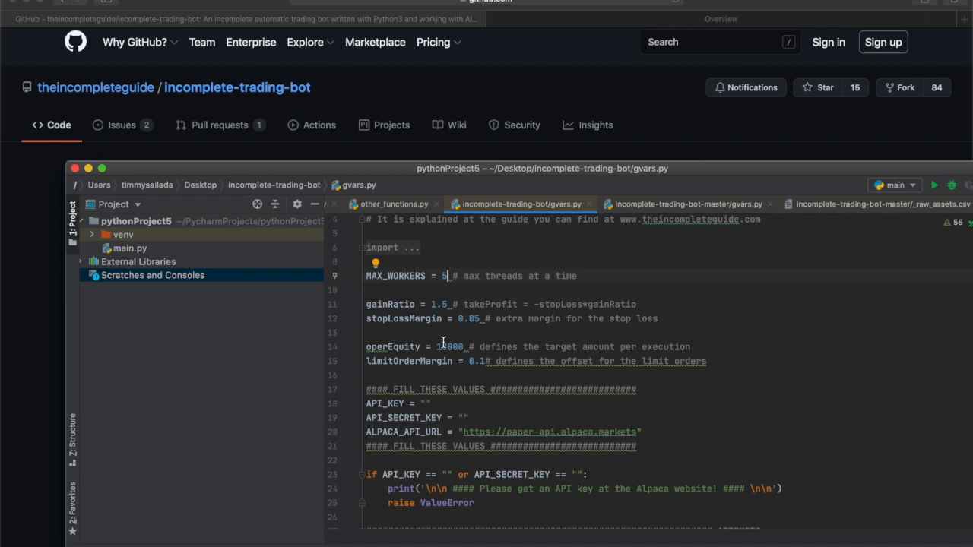
# - Change operEquity in gvars.py from 10000 to 20000
pyautogui.click(456, 347)
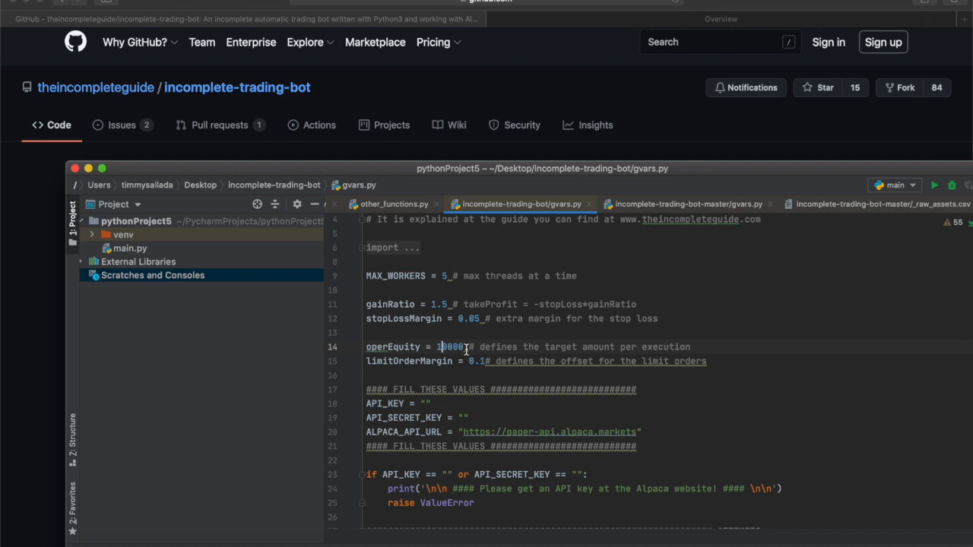
pyautogui.moveTo(466, 347)
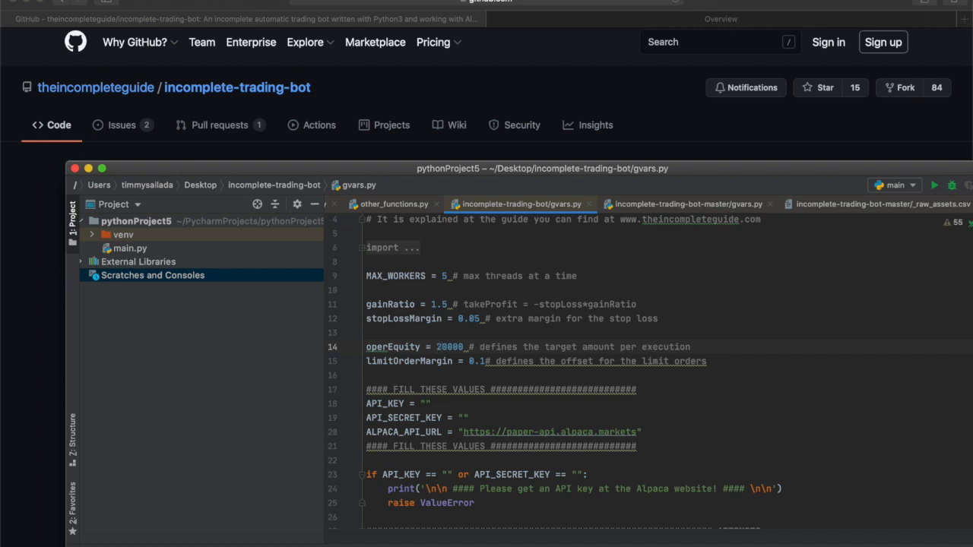
pyautogui.scroll(-3)
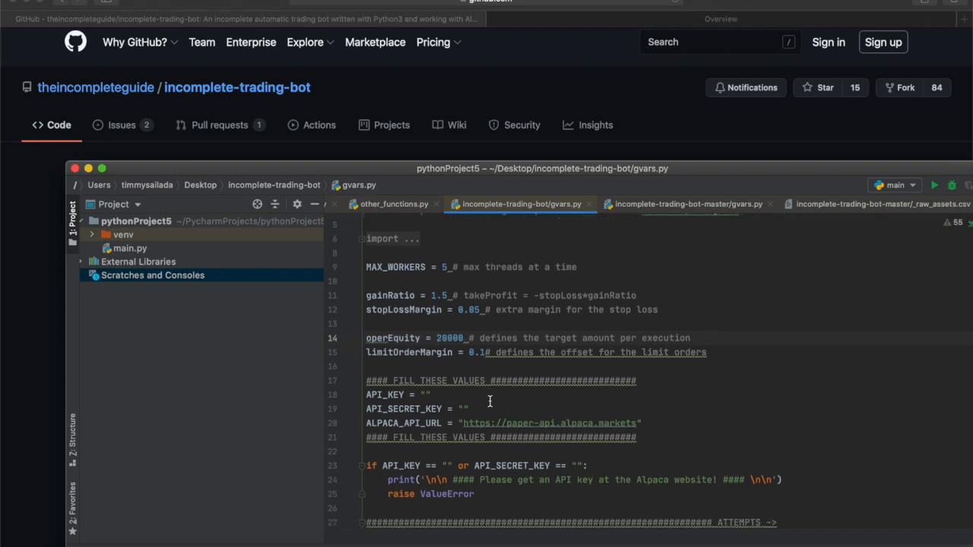
pyautogui.scroll(-3)
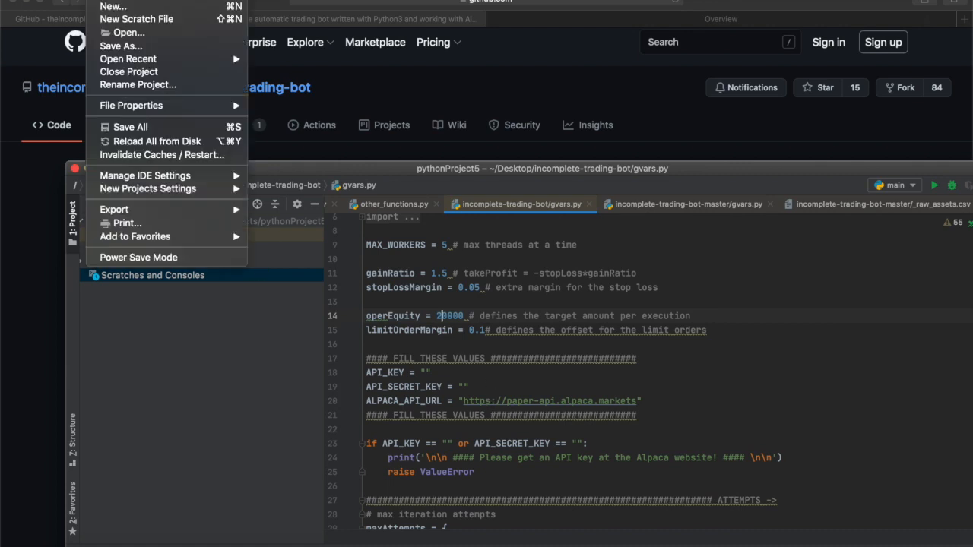
pyautogui.moveTo(129, 127)
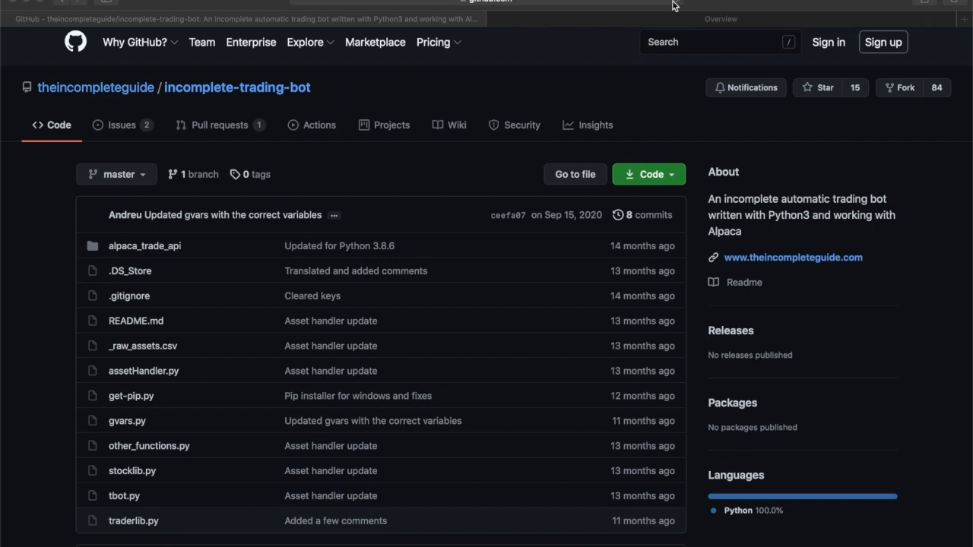
# - Switch to the Alpaca paper trading overview tab and scroll it
pyautogui.click(721, 18)
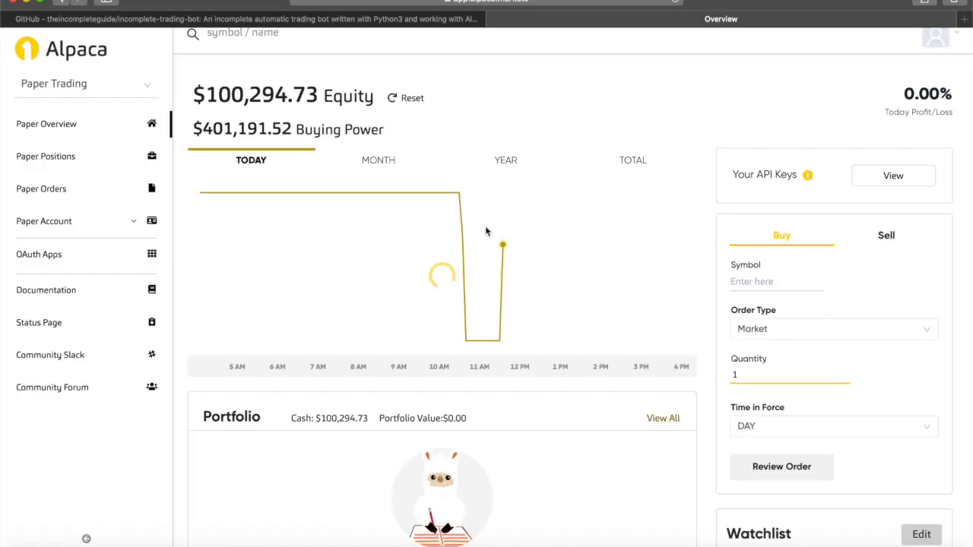
pyautogui.scroll(-3)
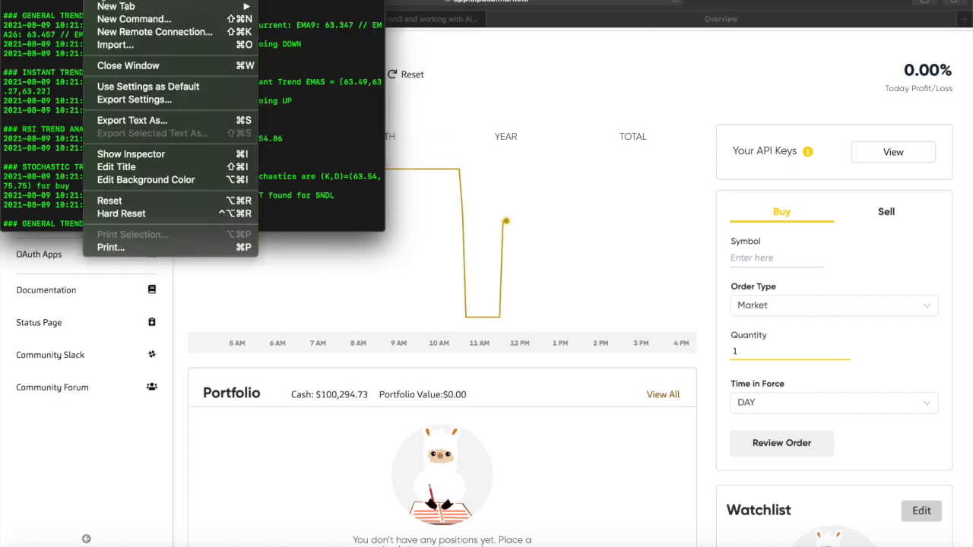
# - Open a new Terminal window and type cd Desktop/incomplete-trading-bot-master
pyautogui.click(116, 6)
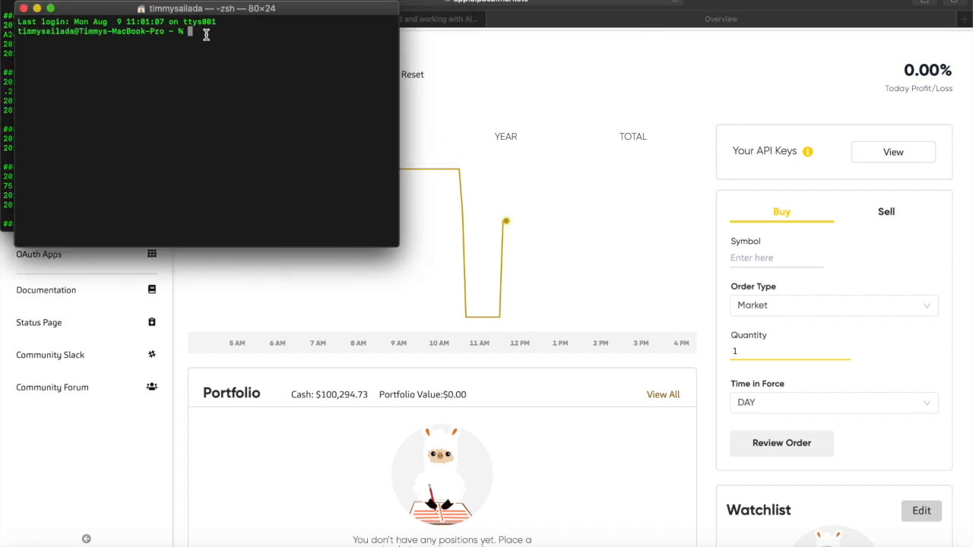
pyautogui.moveTo(213, 56)
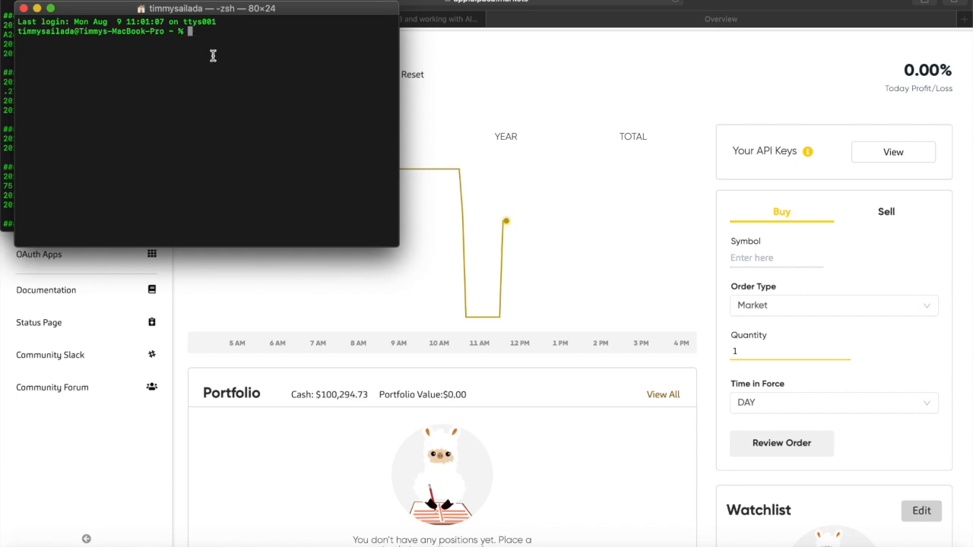
pyautogui.write('cd Desktop/')
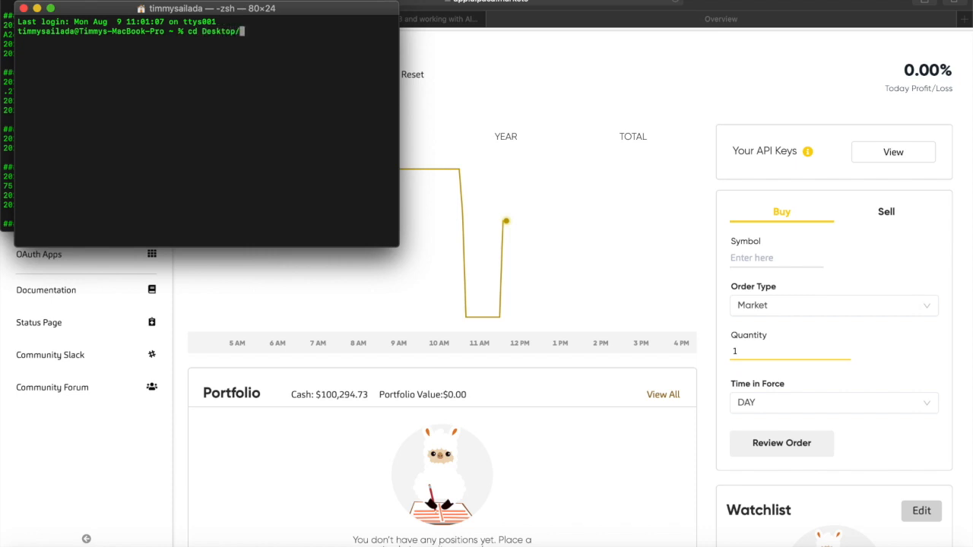
pyautogui.write('incomplete')
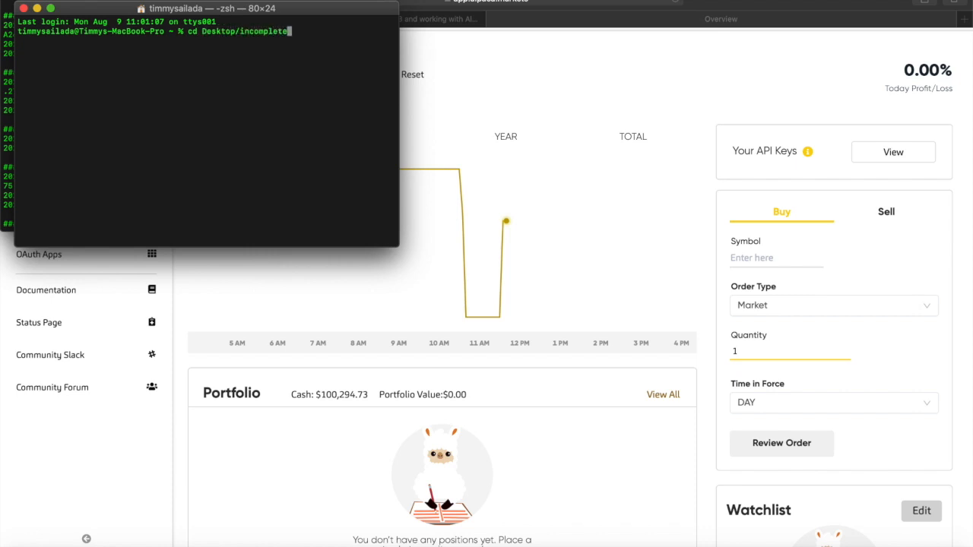
pyautogui.write('-tradubg')
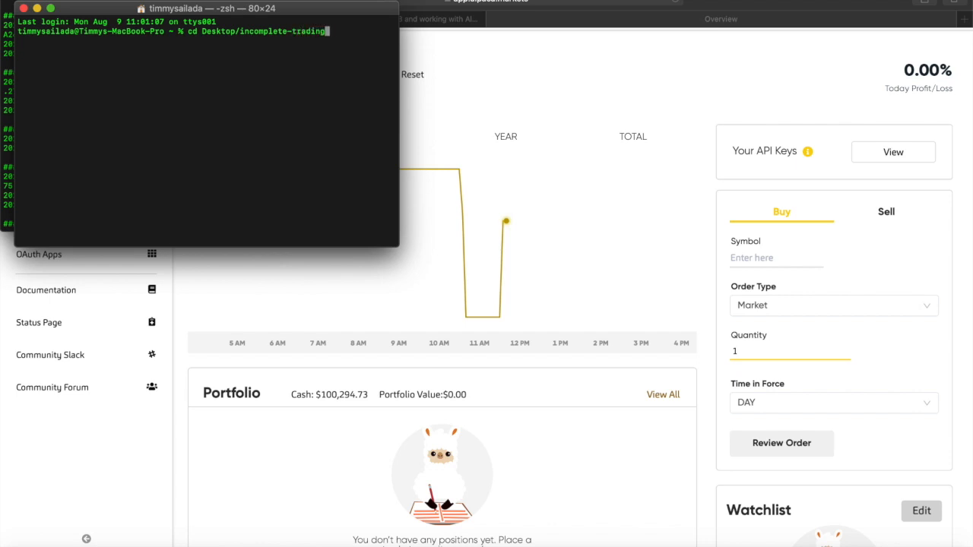
pyautogui.write('-bot-')
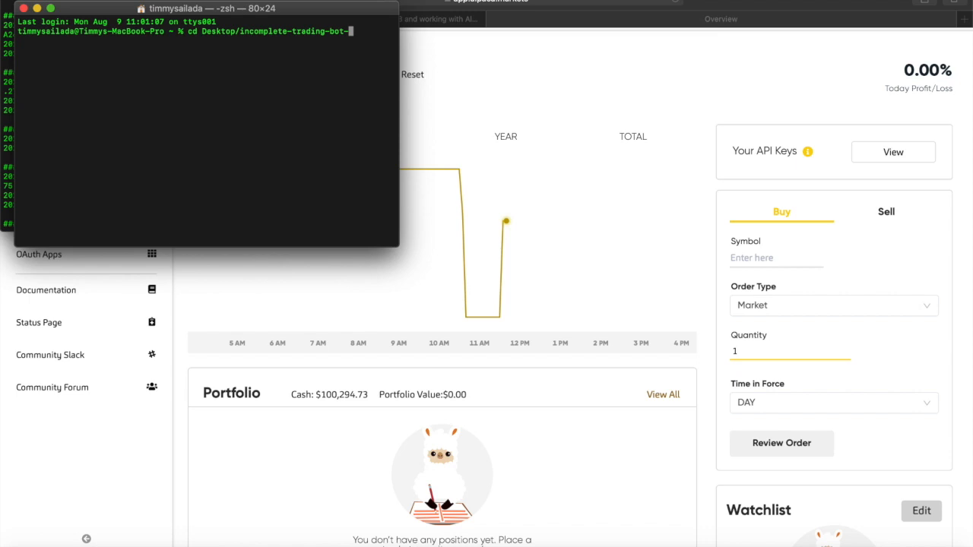
pyautogui.write('master')
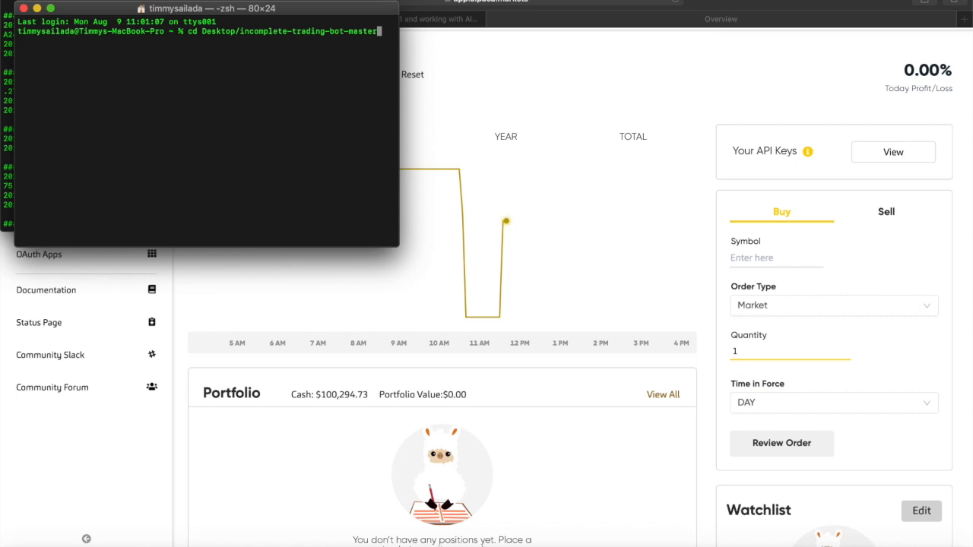
# - Enter the incomplete-trading-bot-master folder and run python3 tbot.py
pyautogui.press('Return')
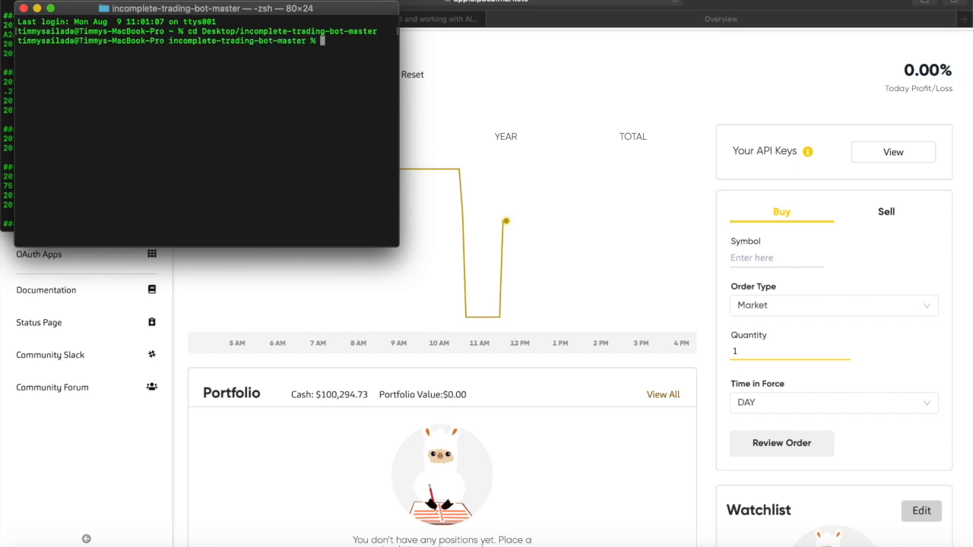
pyautogui.write('python')
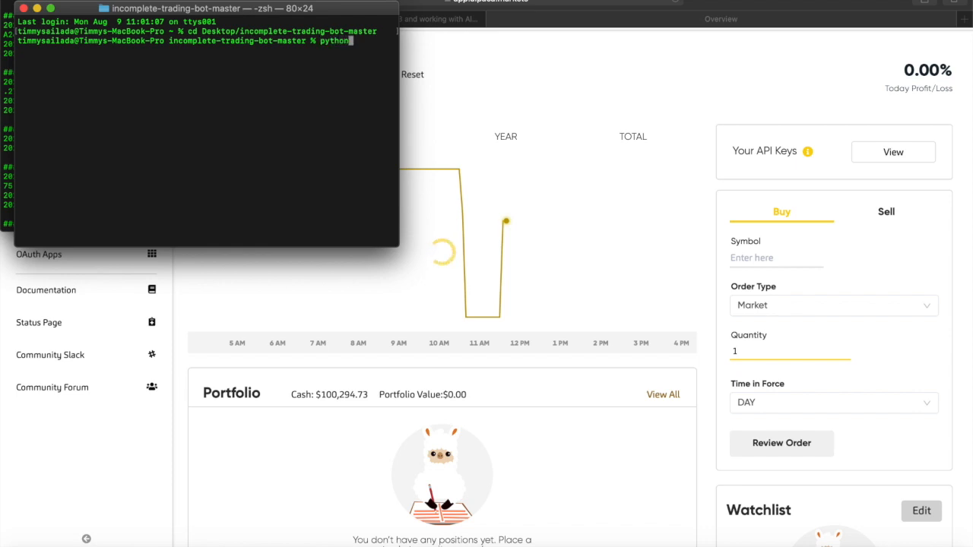
pyautogui.write('3')
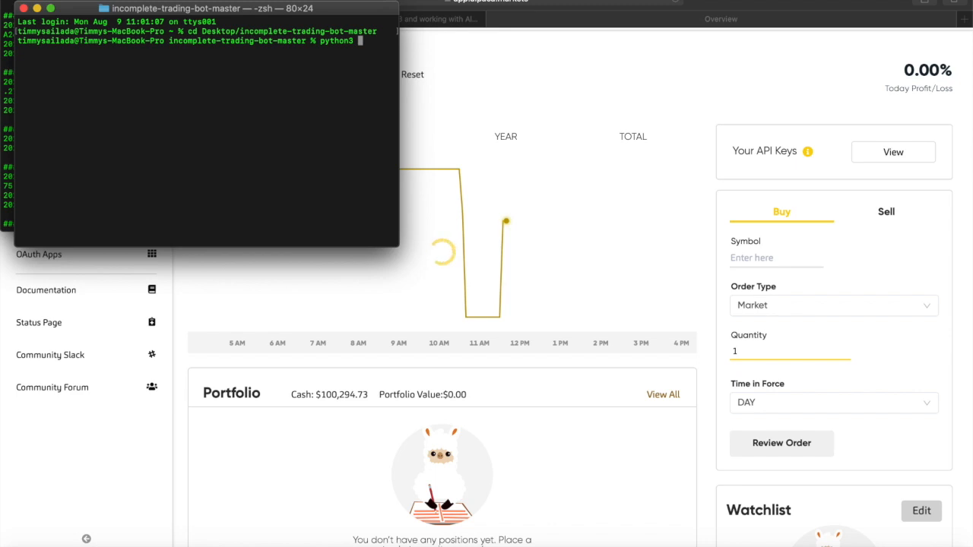
pyautogui.write('tbot')
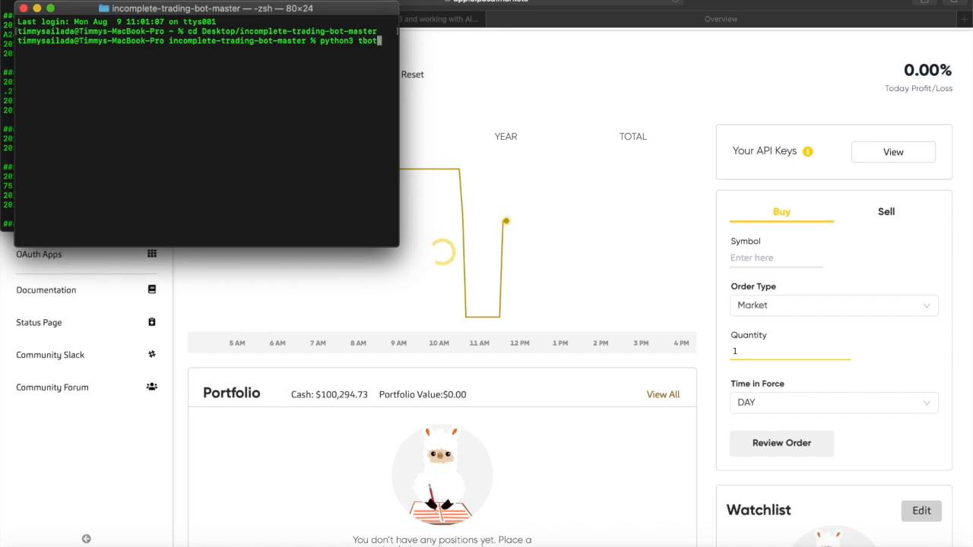
pyautogui.write('.py')
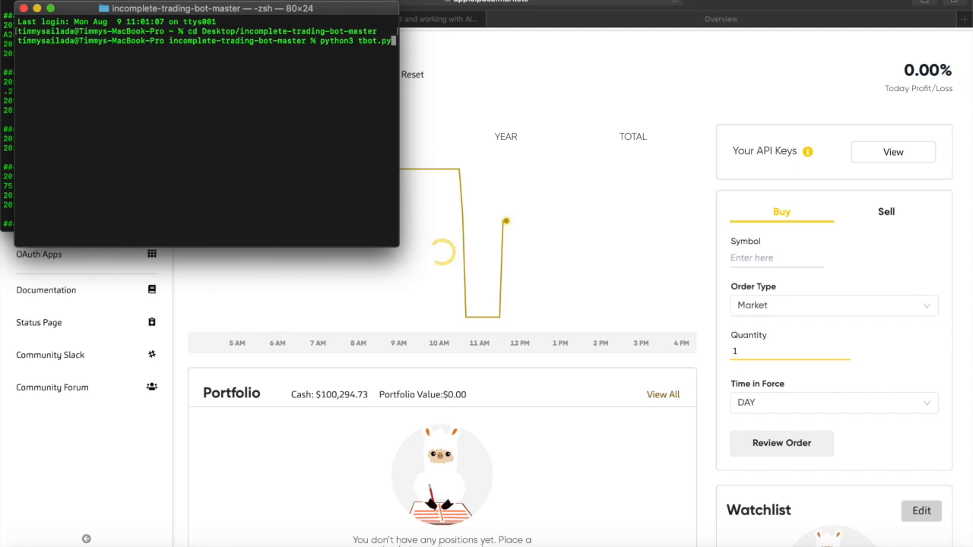
pyautogui.press('Return')
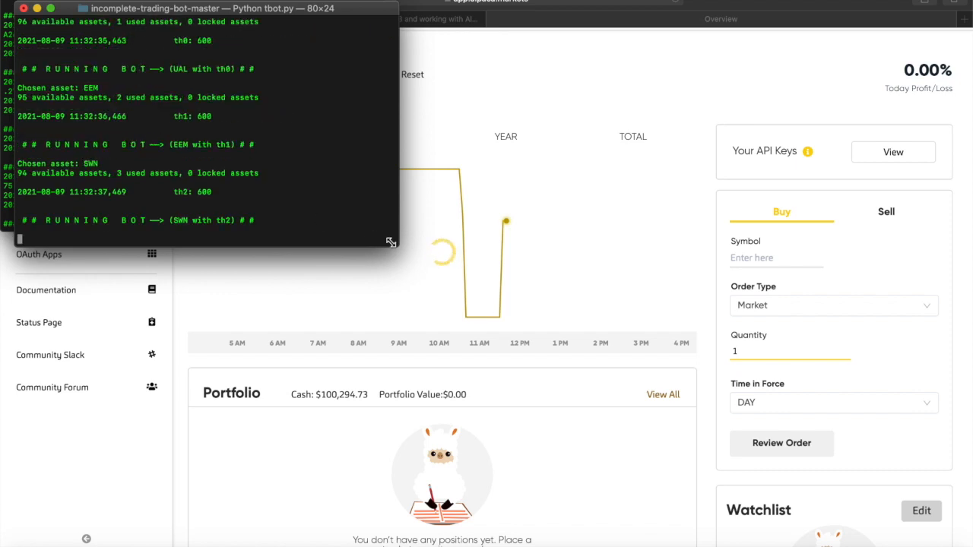
# - Resize the Terminal to the left half of the screen and scroll the bot's log
pyautogui.moveTo(391, 242); pyautogui.dragTo(415, 528)
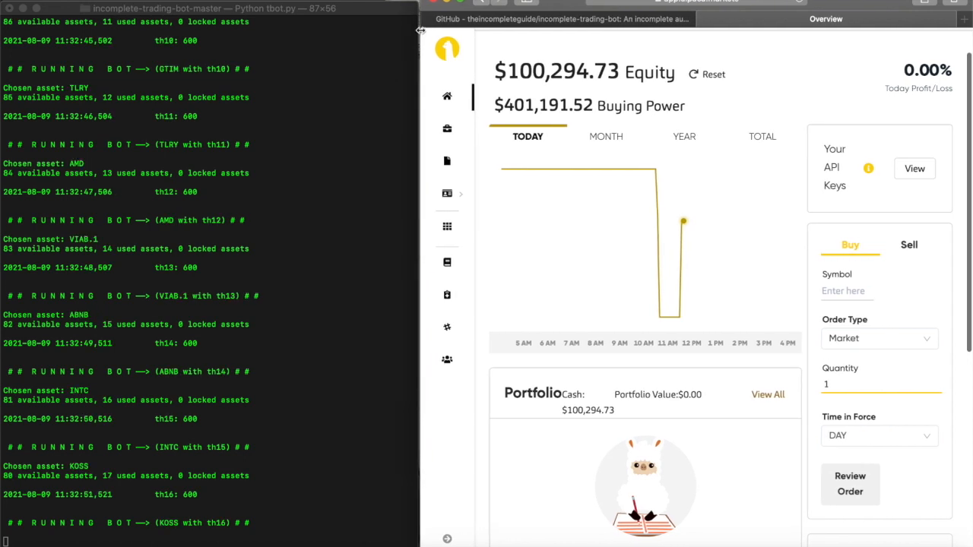
pyautogui.scroll(-3)
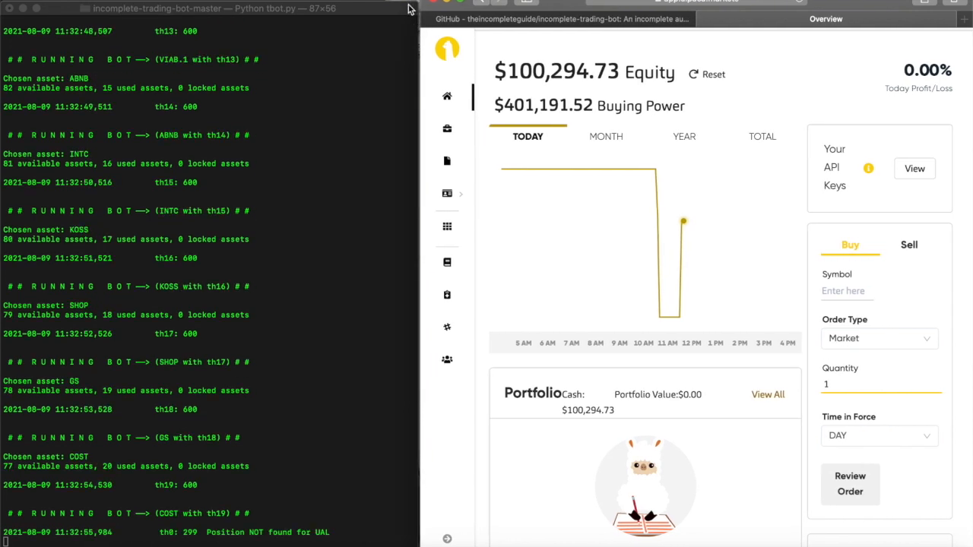
pyautogui.scroll(-3)
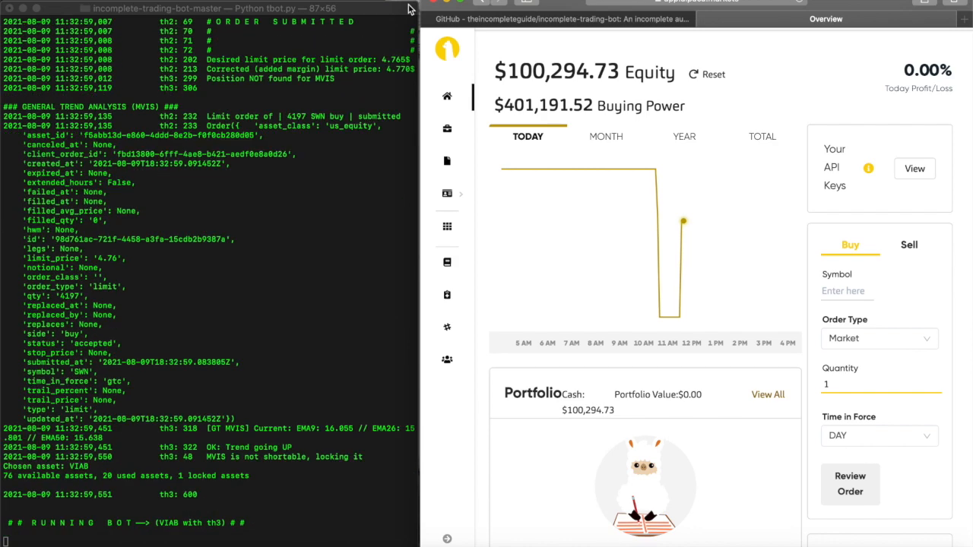
pyautogui.scroll(-3)
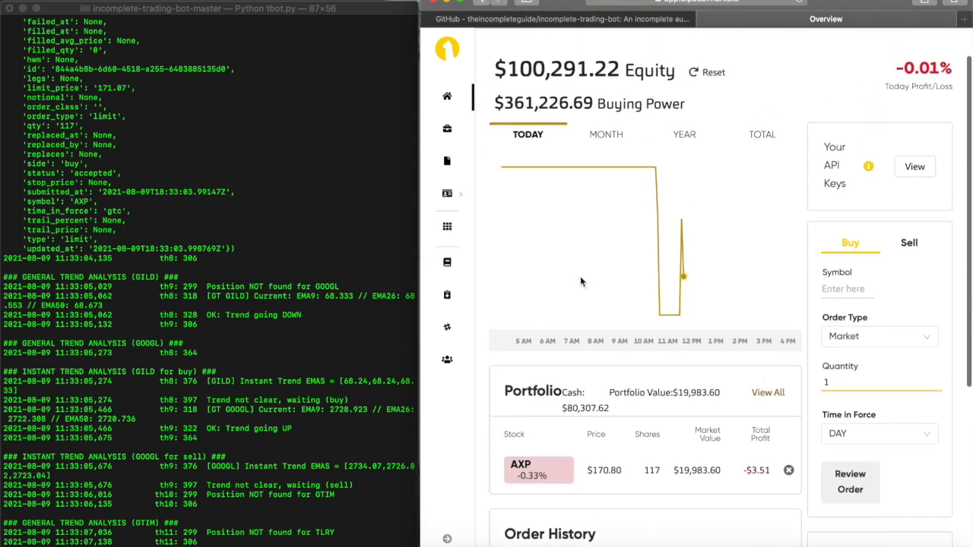
pyautogui.moveTo(460, 485)
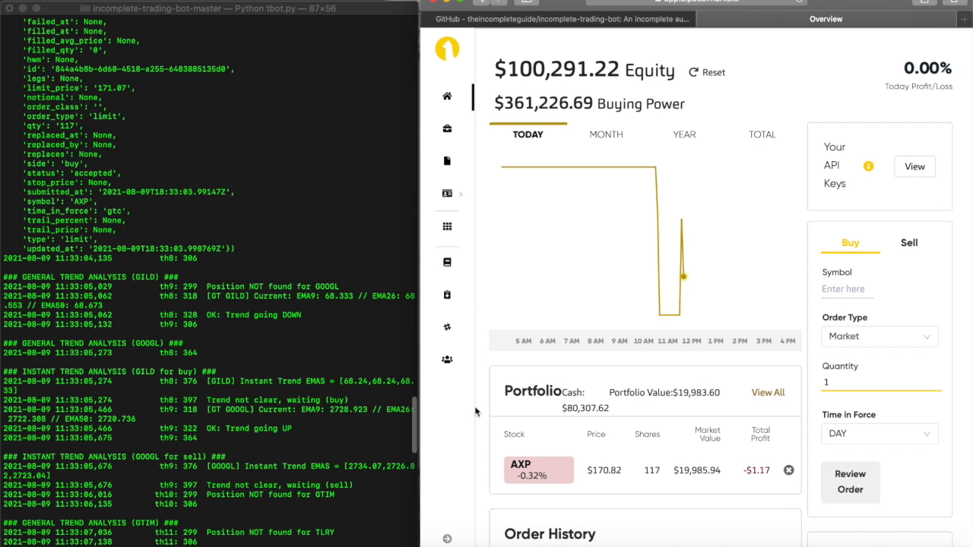
# - Scroll to Alpaca's Portfolio and Order History to see the AXP position and limit buy
pyautogui.scroll(-3)
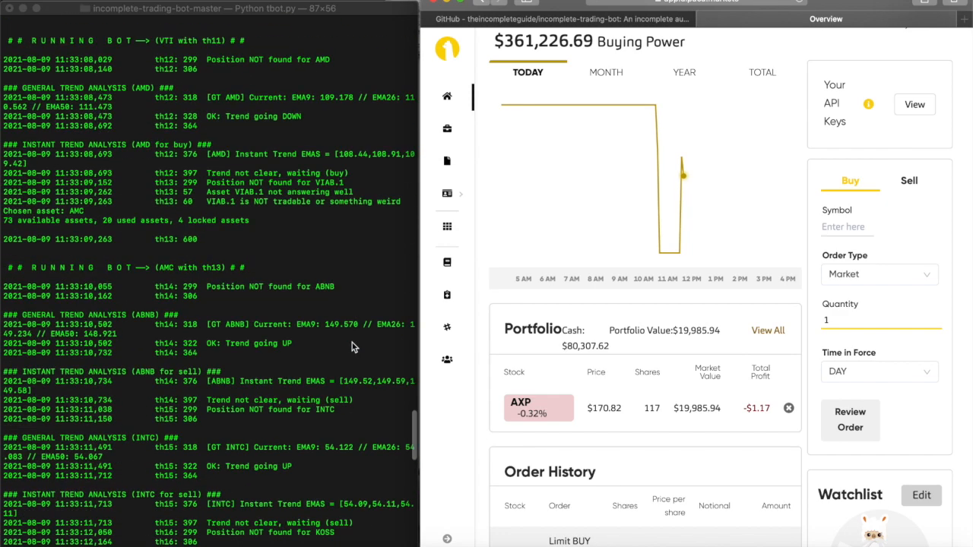
pyautogui.scroll(-3)
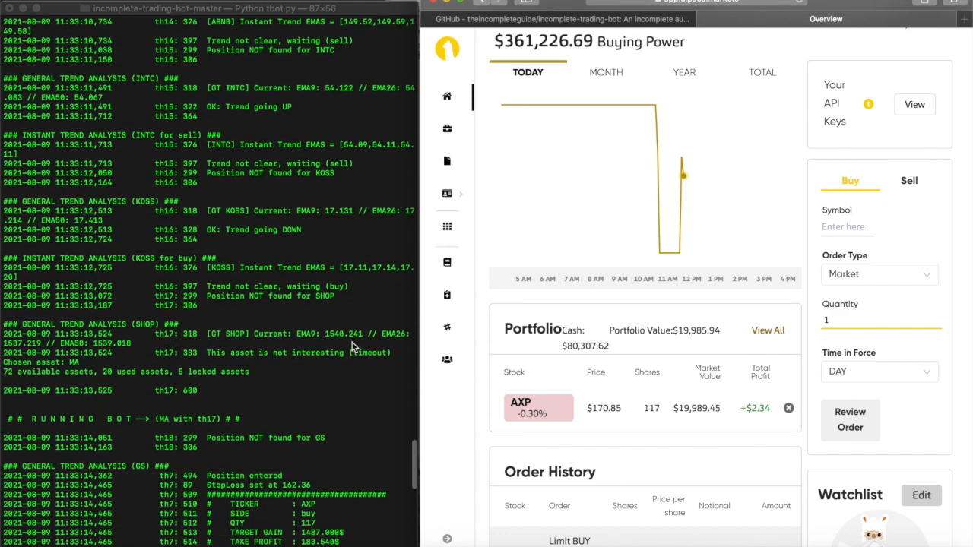
pyautogui.scroll(-3)
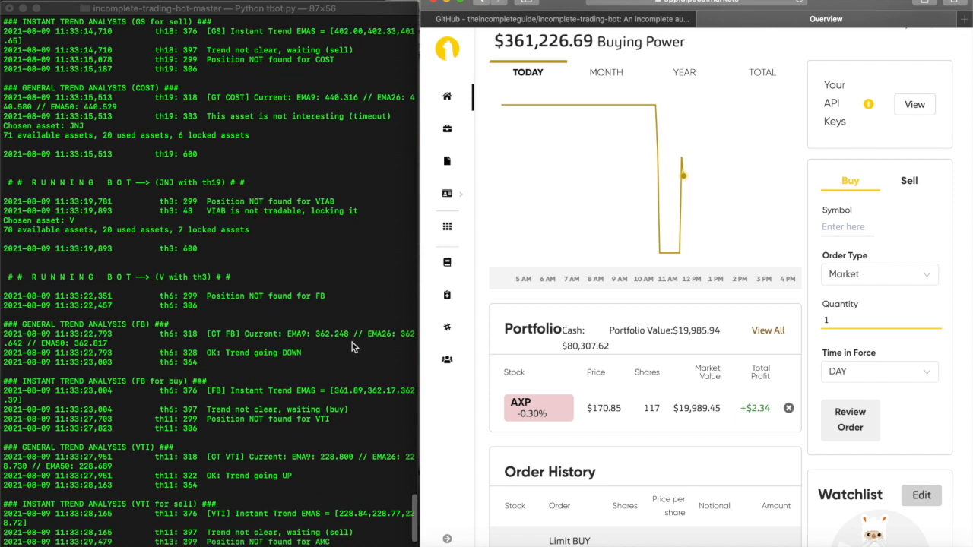